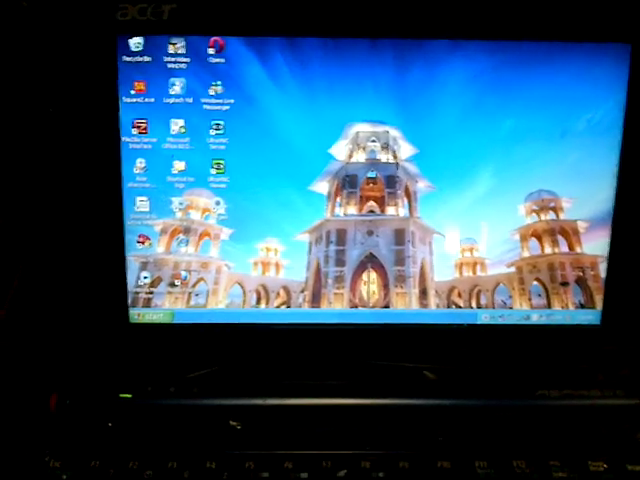
Step: Launch HyperTerminal from the Windows XP Start menu programs list
left_click(147, 315)
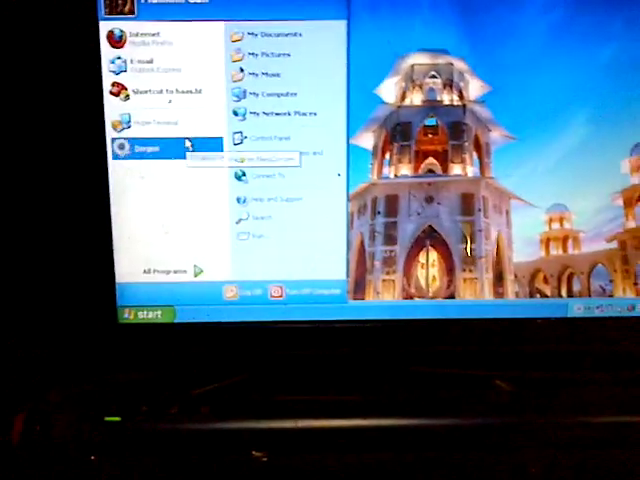
left_click(165, 270)
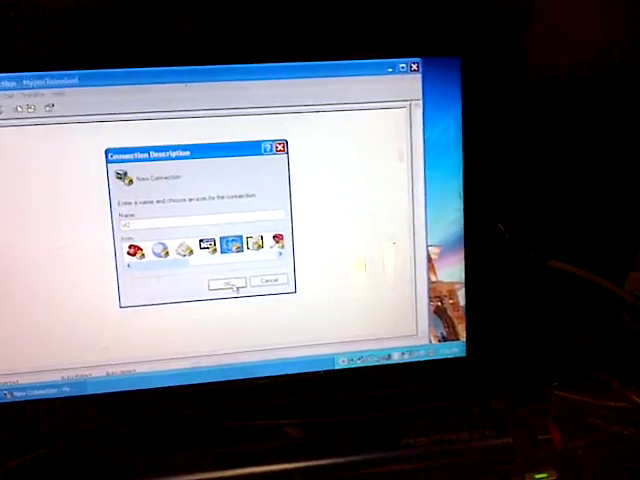
Step: Confirm the new connection's name and icon in Connection Description
left_click(230, 281)
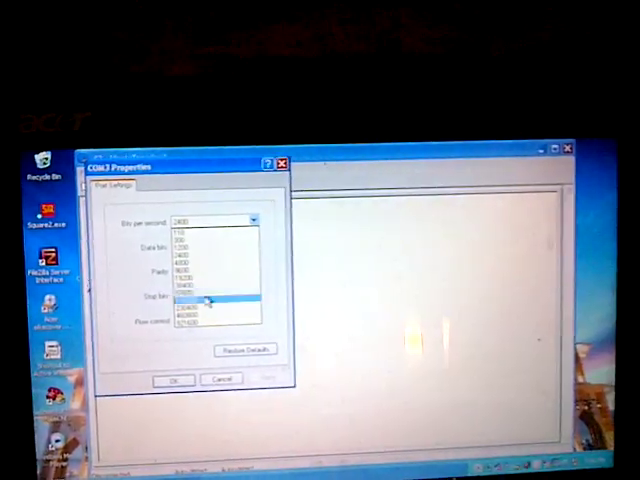
Step: Set COM3 to 115200 bits per second with no flow control and apply
left_click(205, 300)
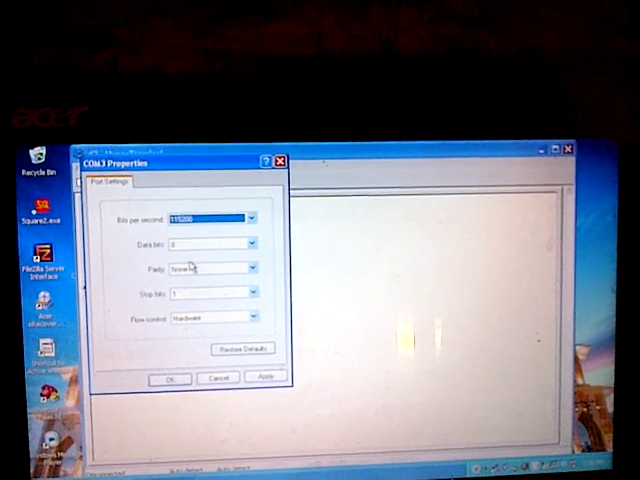
left_click(209, 319)
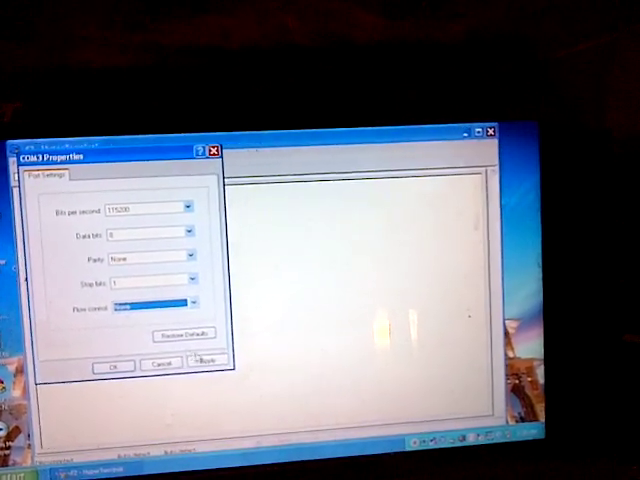
left_click(109, 365)
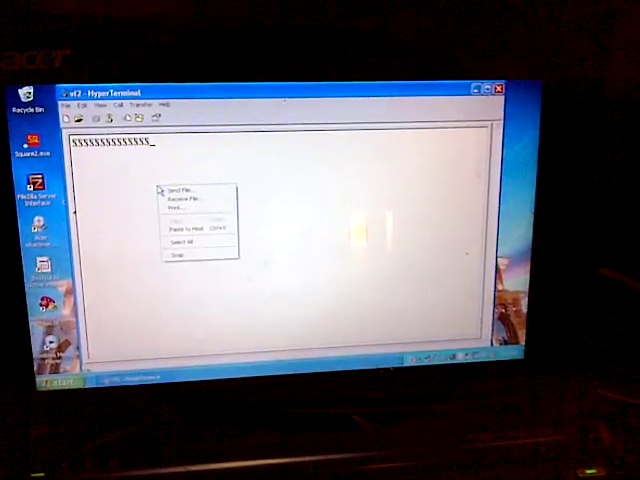
Step: Select MARINE-02.NC from the nc folder as the file to send
left_click(177, 189)
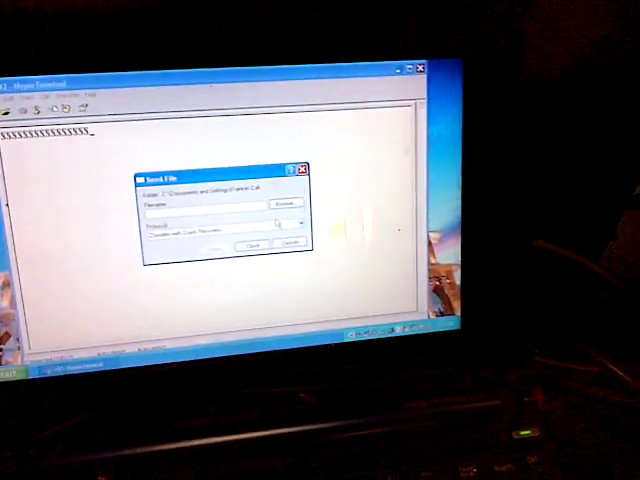
left_click(288, 204)
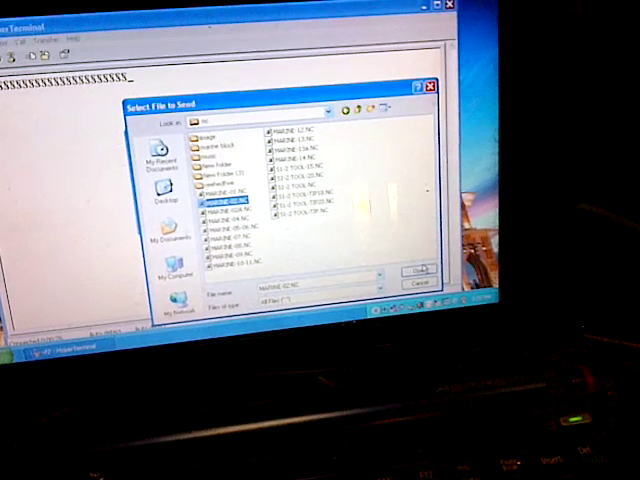
left_click(412, 269)
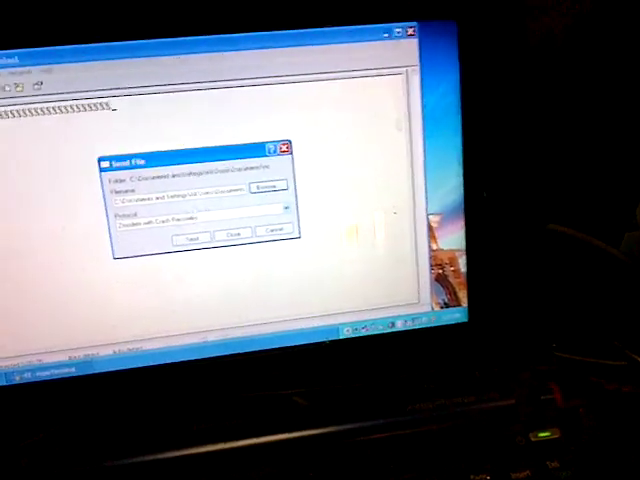